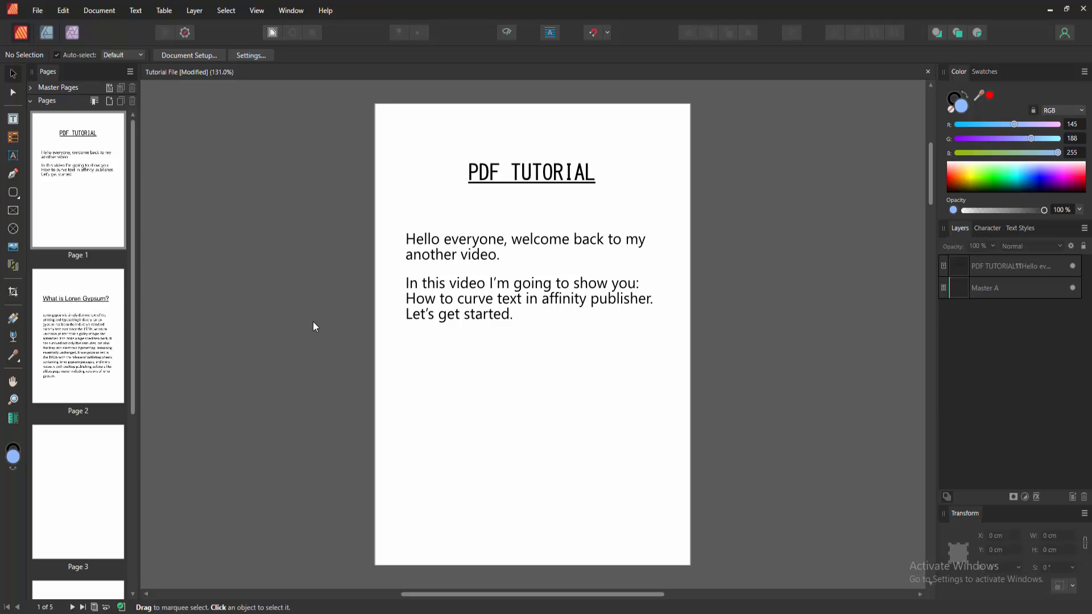
pyautogui.moveTo(312, 322)
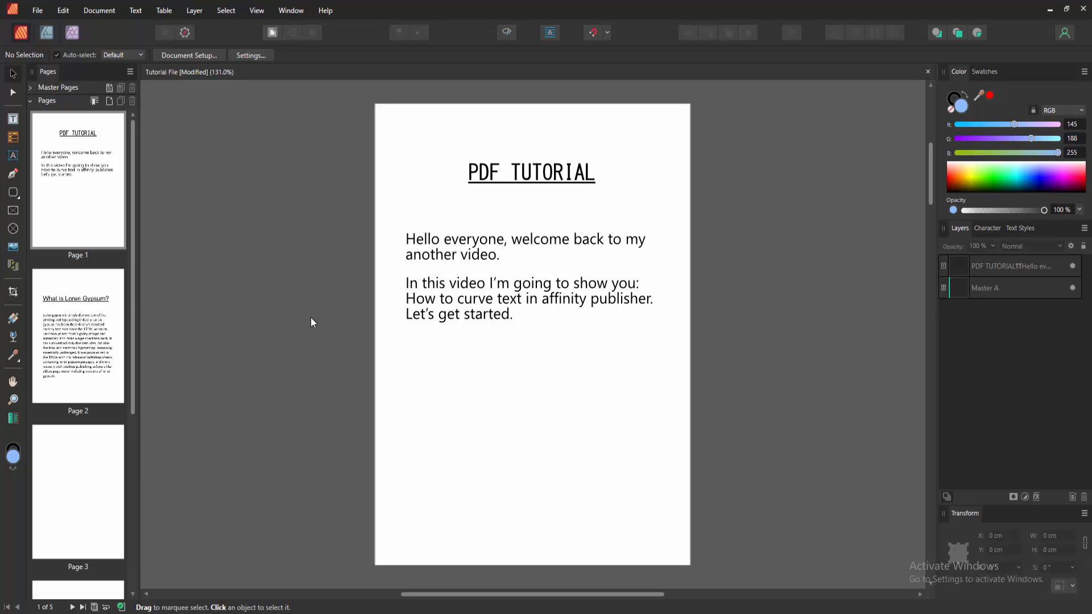
pyautogui.moveTo(301, 311)
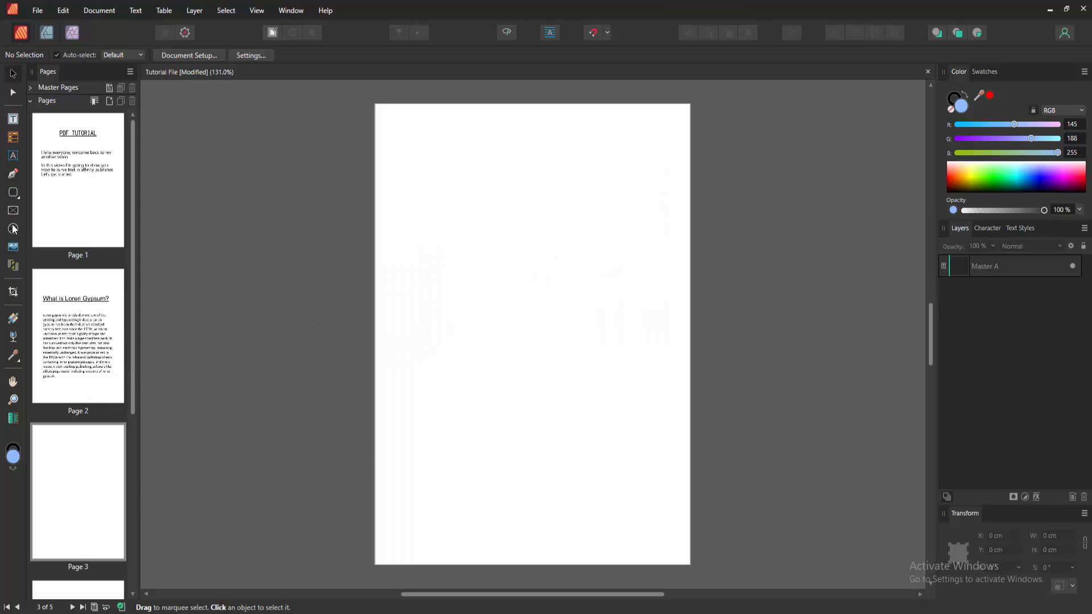
# Switch to the Ellipse Tool and draw a light blue circle near the centre of page 3.
pyautogui.click(13, 193)
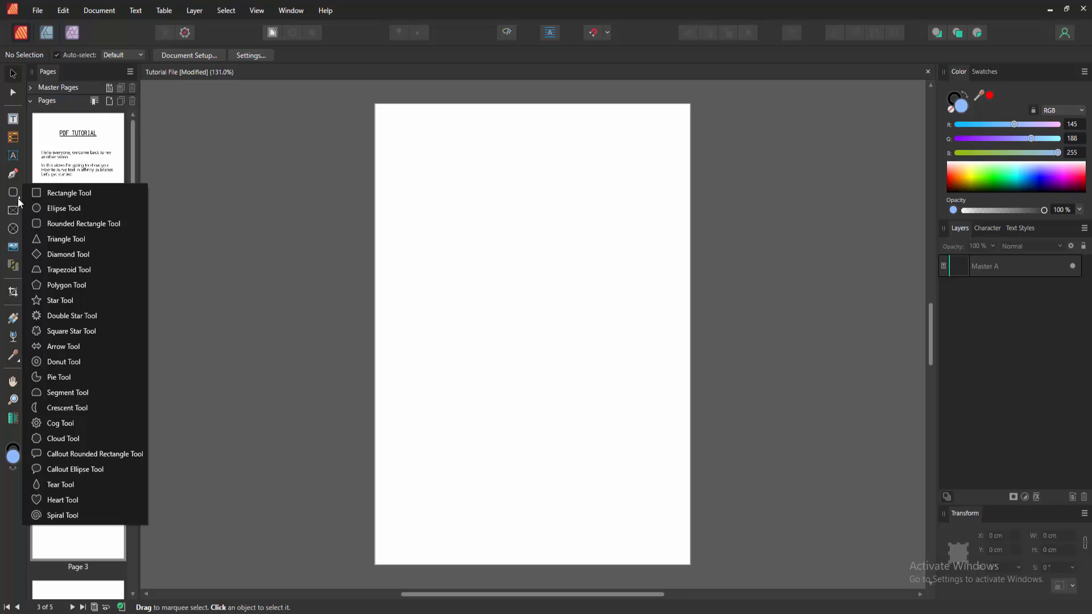
pyautogui.click(63, 209)
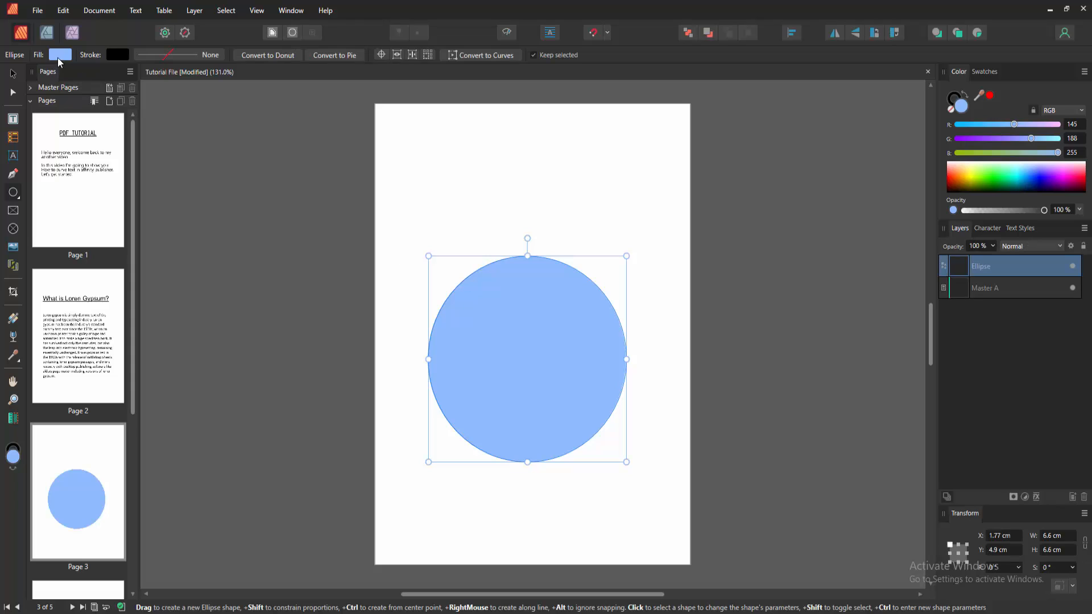
# Set the circle's fill to None so only its thin outline remains.
pyautogui.click(60, 55)
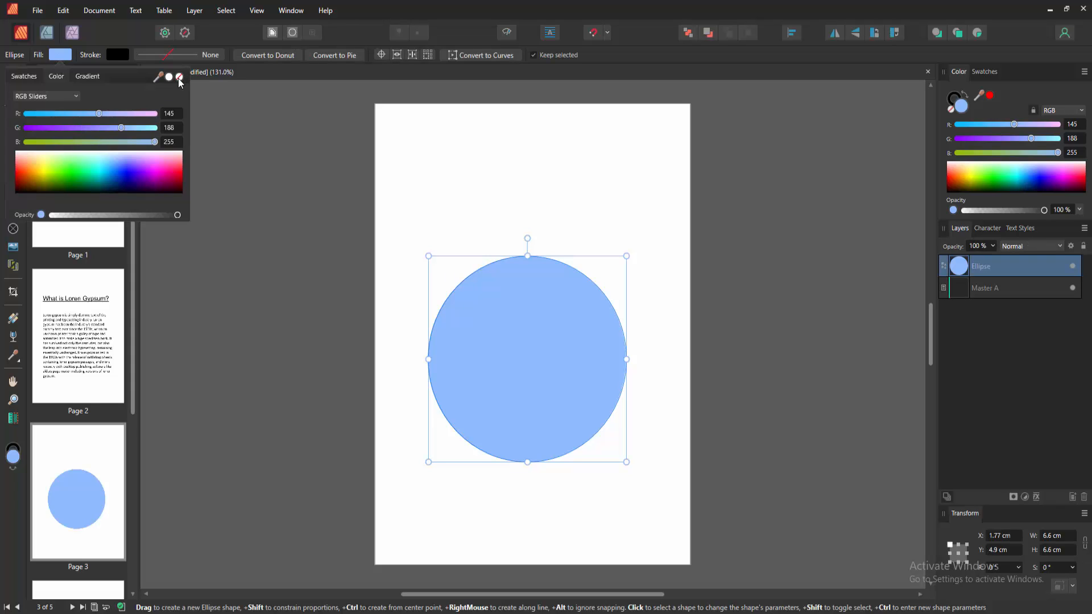
pyautogui.click(197, 76)
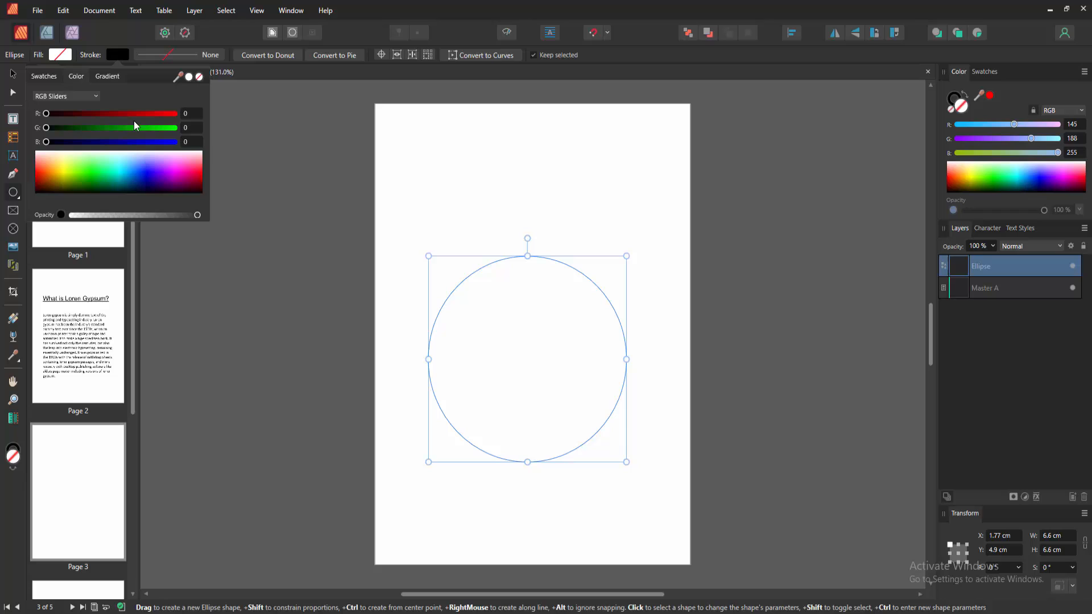
pyautogui.click(117, 54)
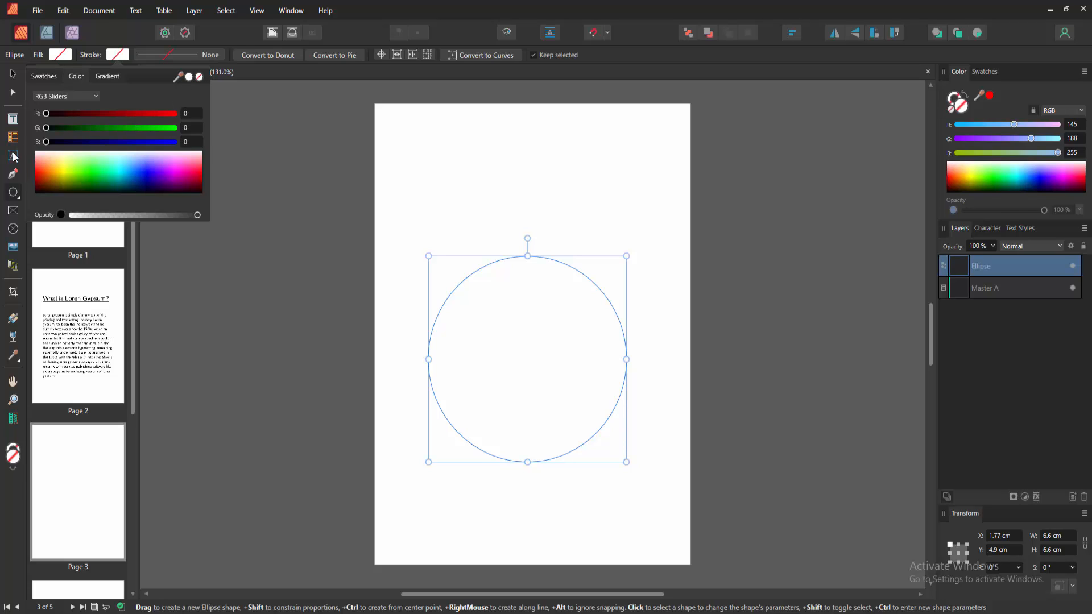
pyautogui.moveTo(15, 161)
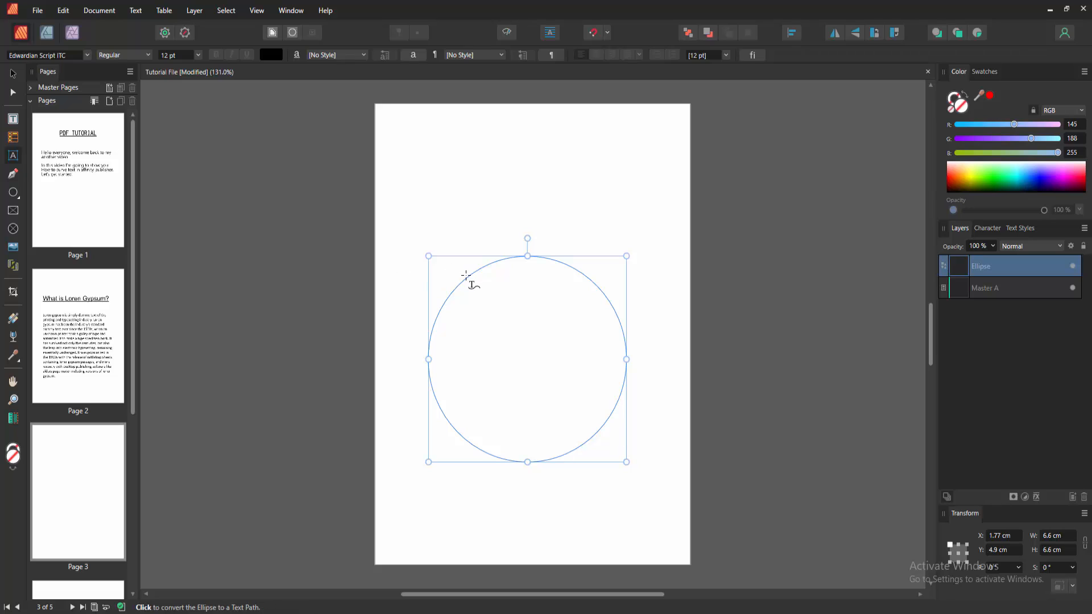
# Turn the circle's outline into a text path and start the heading with 'PDF'.
pyautogui.click(466, 280)
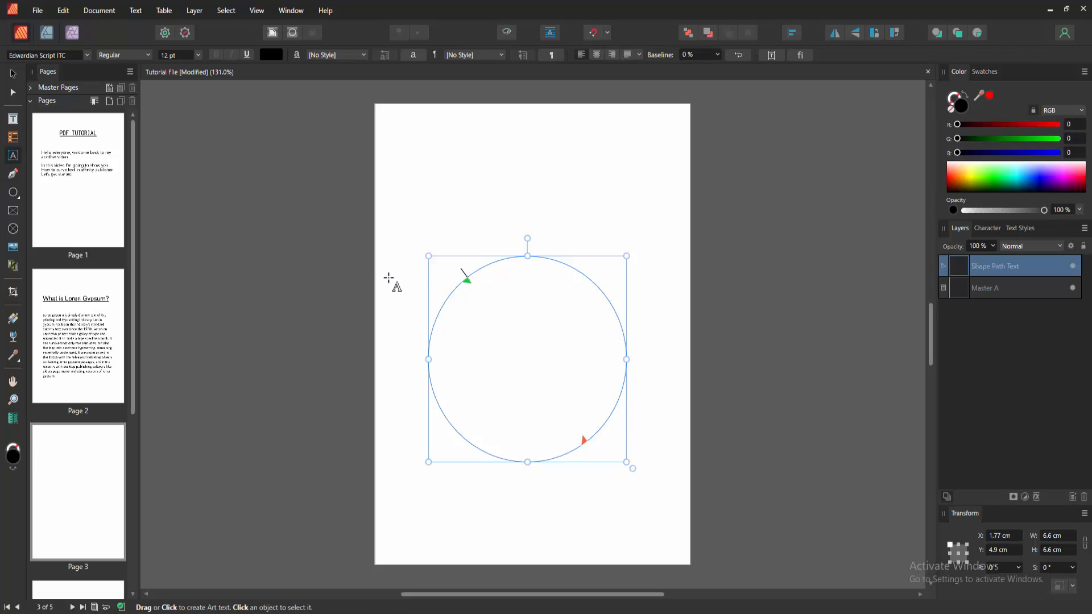
pyautogui.write('PDF TUTORO')
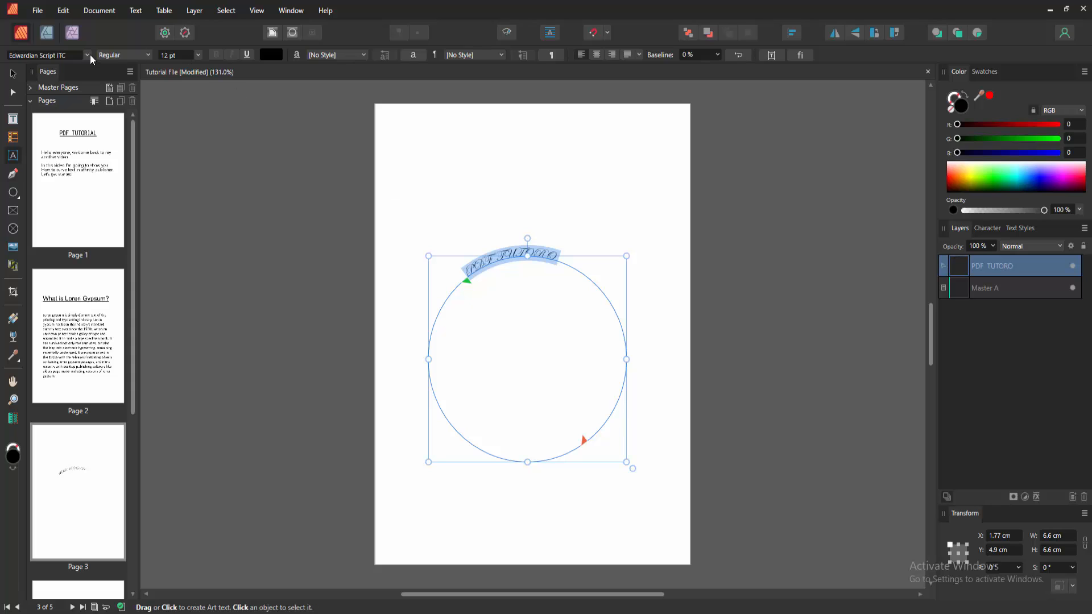
# Set the curved text to large Cooper Black and complete it to read 'PDF TUTORIAL'.
pyautogui.click(45, 54)
pyautogui.write('Cooper Black')
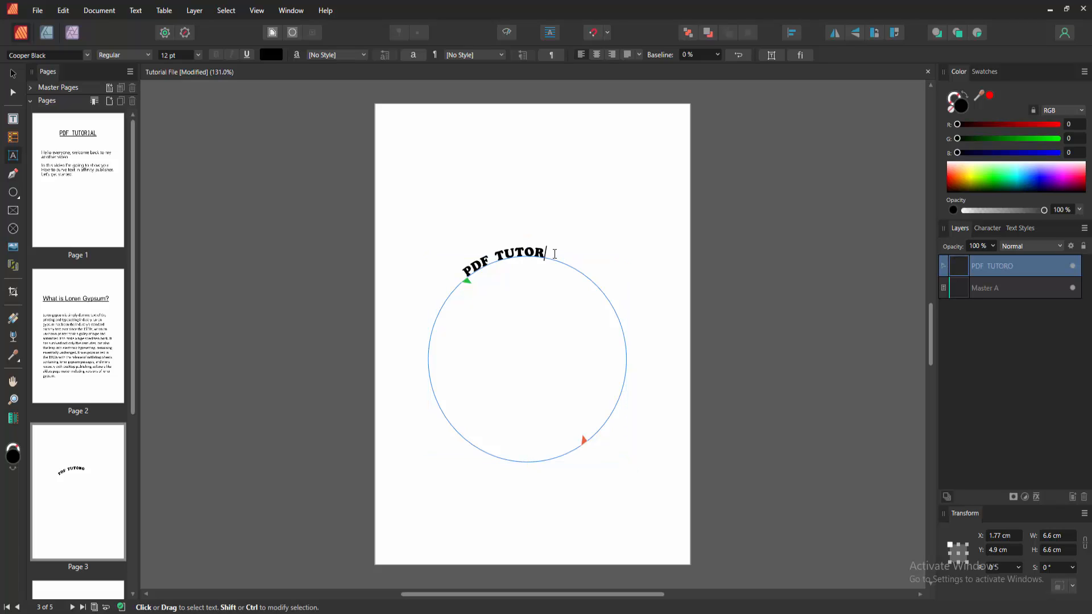
pyautogui.write('IRA')
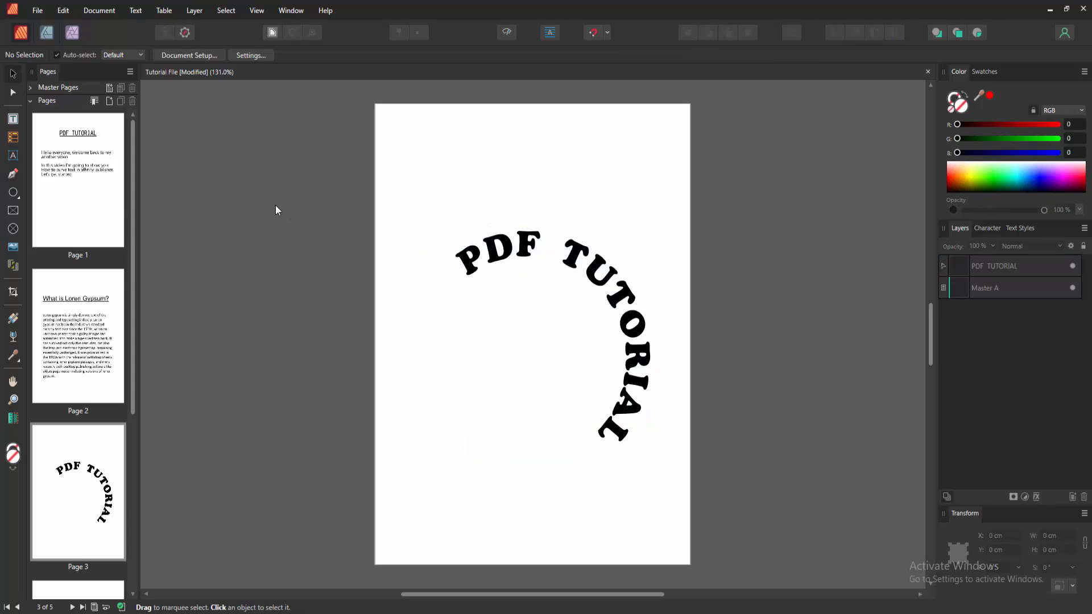
pyautogui.click(495, 250)
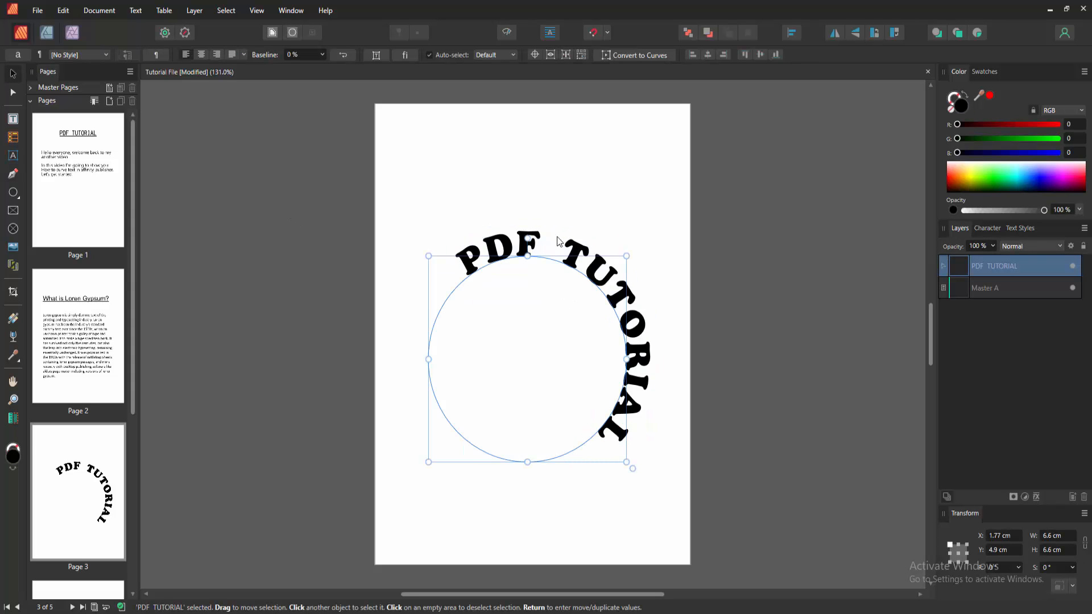